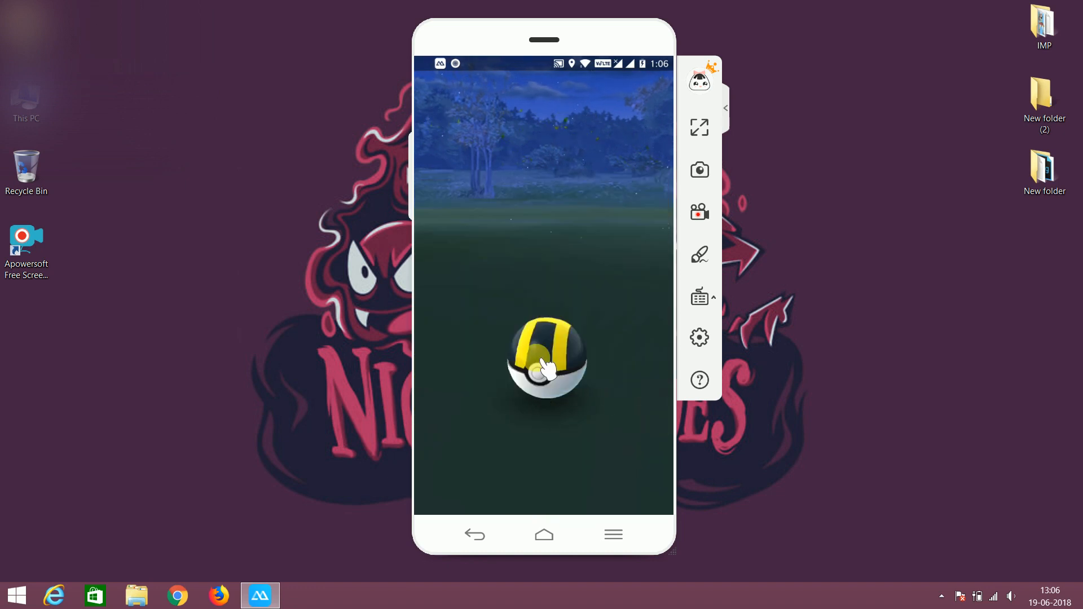
Scroll down the ApowerMirror page in Chrome to reach the Windows download link.
click(547, 358)
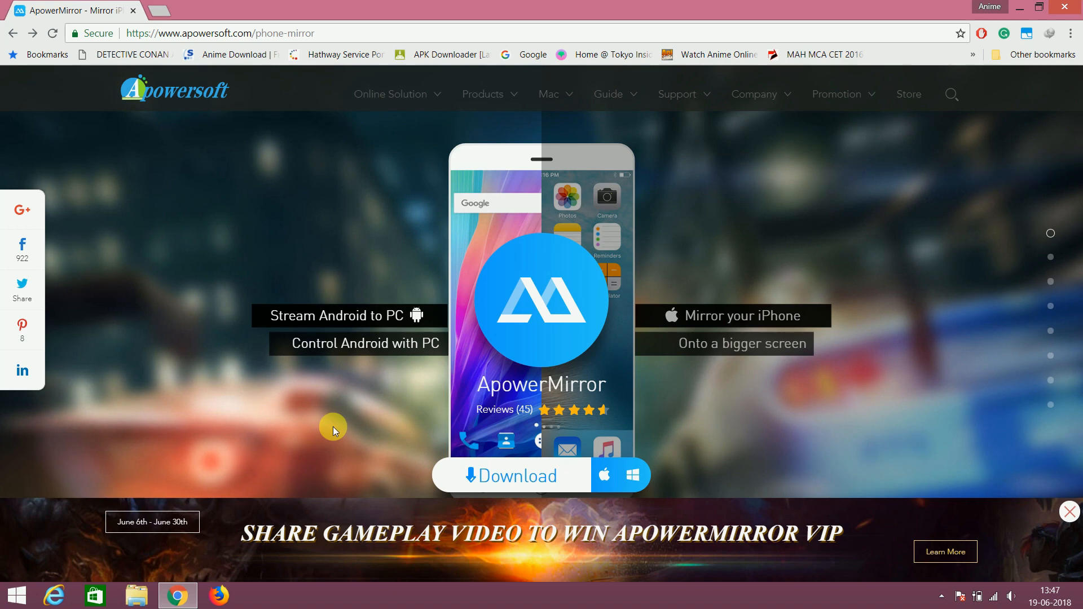
mouse_move(146, 281)
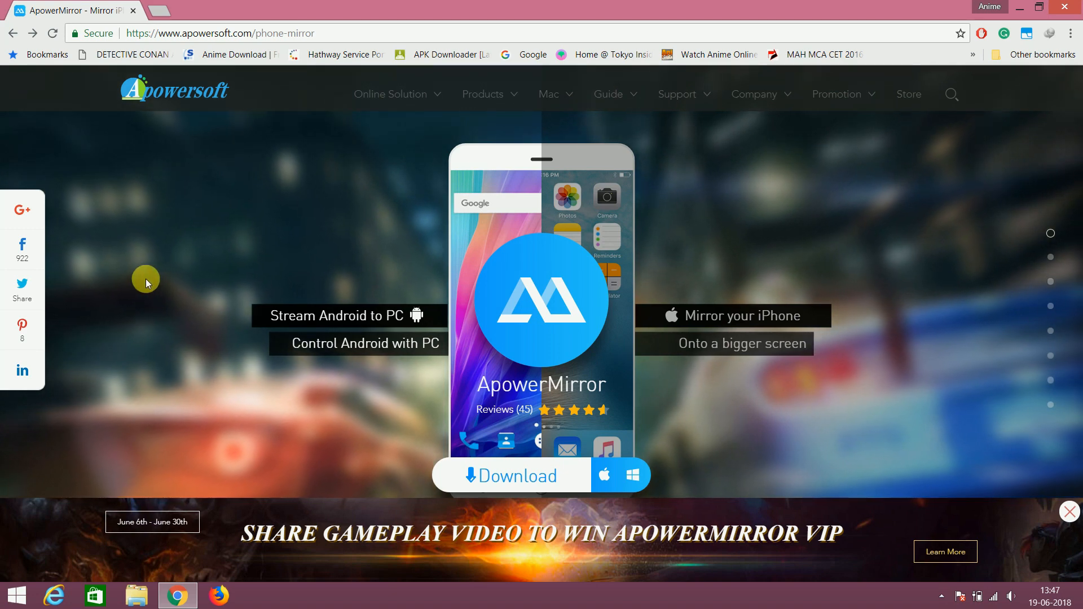
scroll(down, 3)
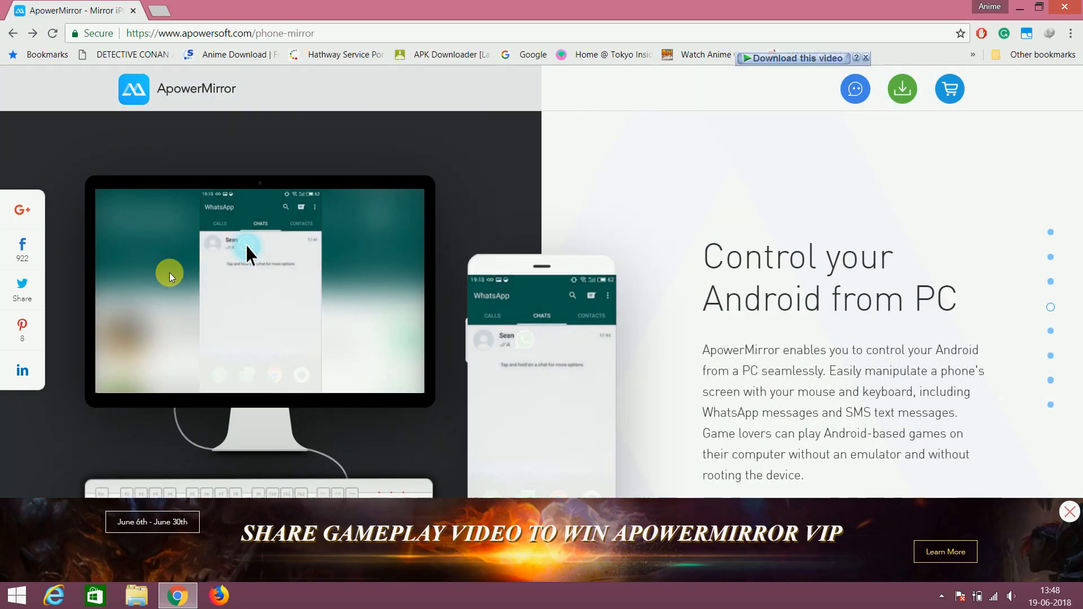
scroll(down, 3)
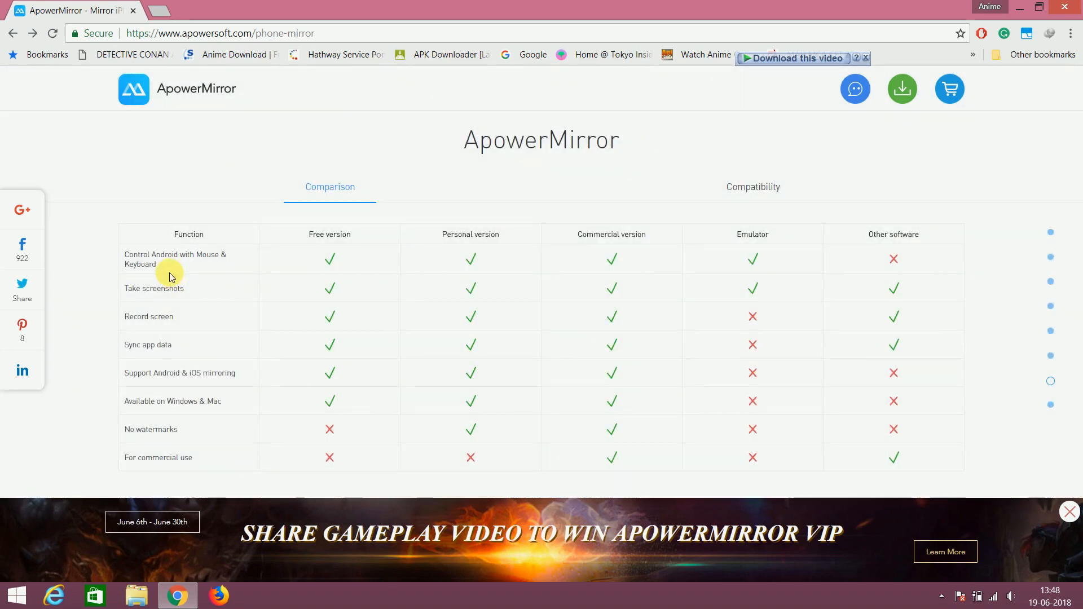
scroll(down, 3)
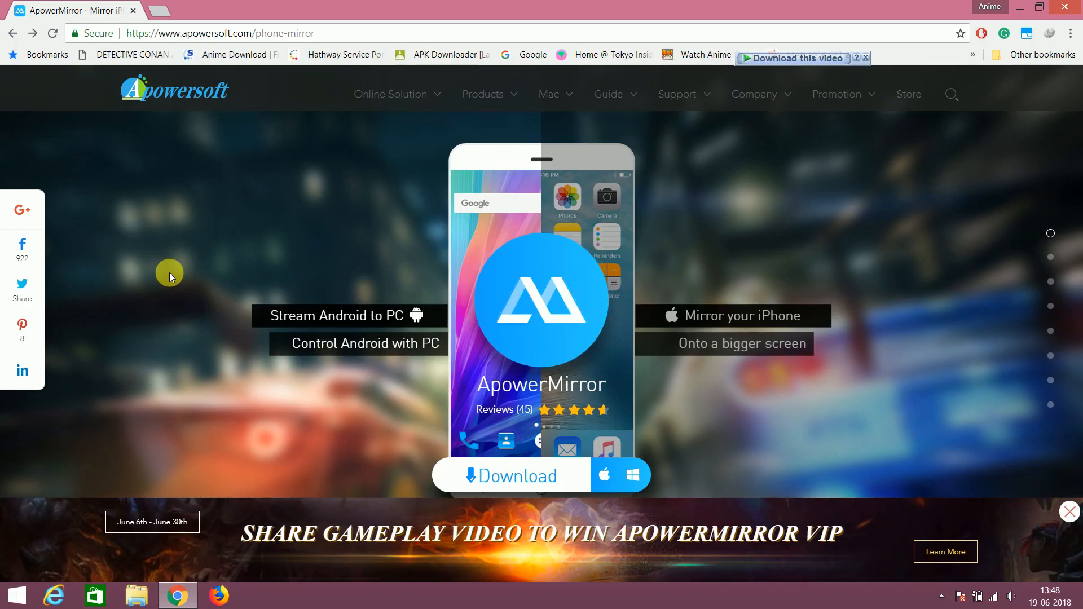
mouse_move(530, 441)
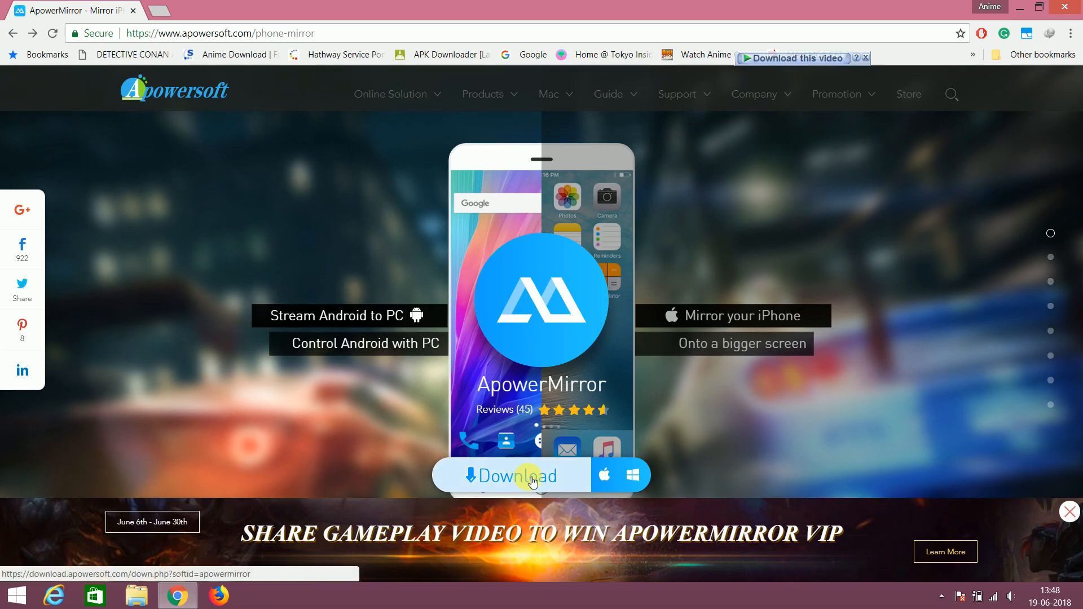
Download the ApowerMirror Windows installer and run the saved exe.
click(511, 475)
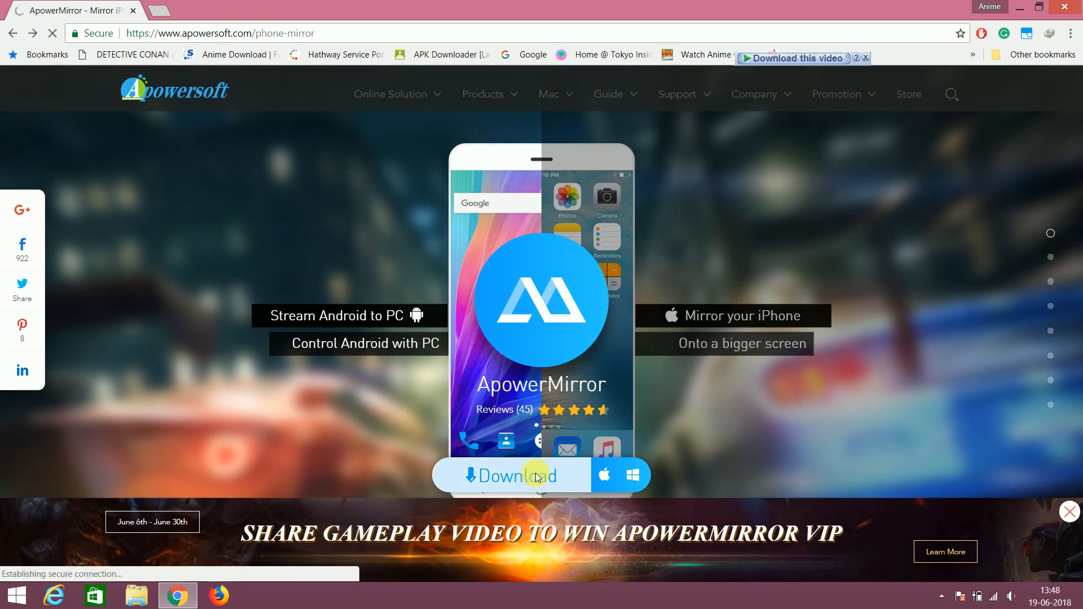
click(512, 475)
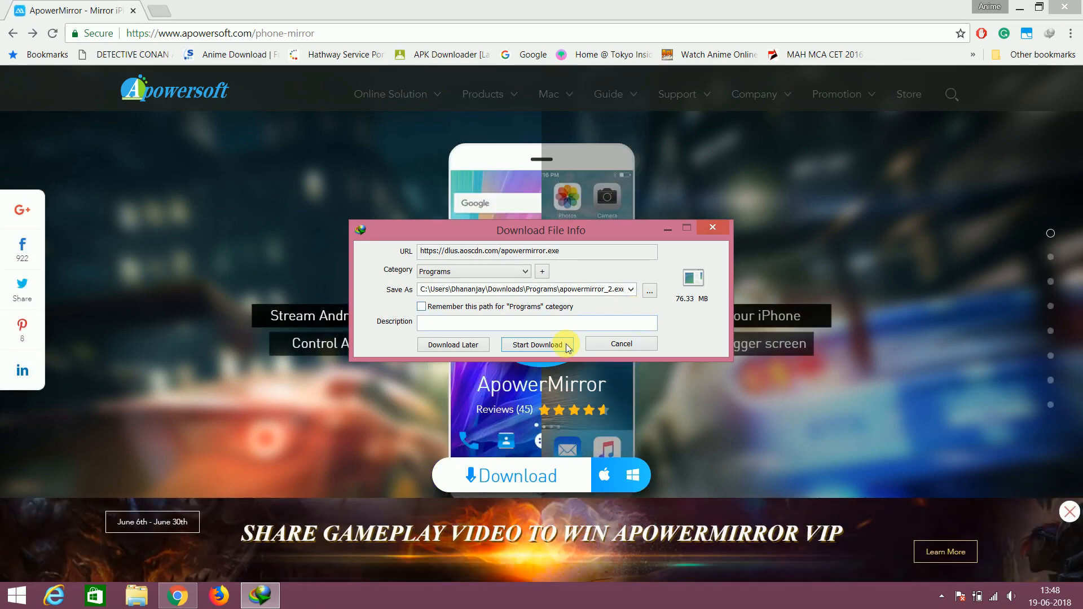
click(537, 344)
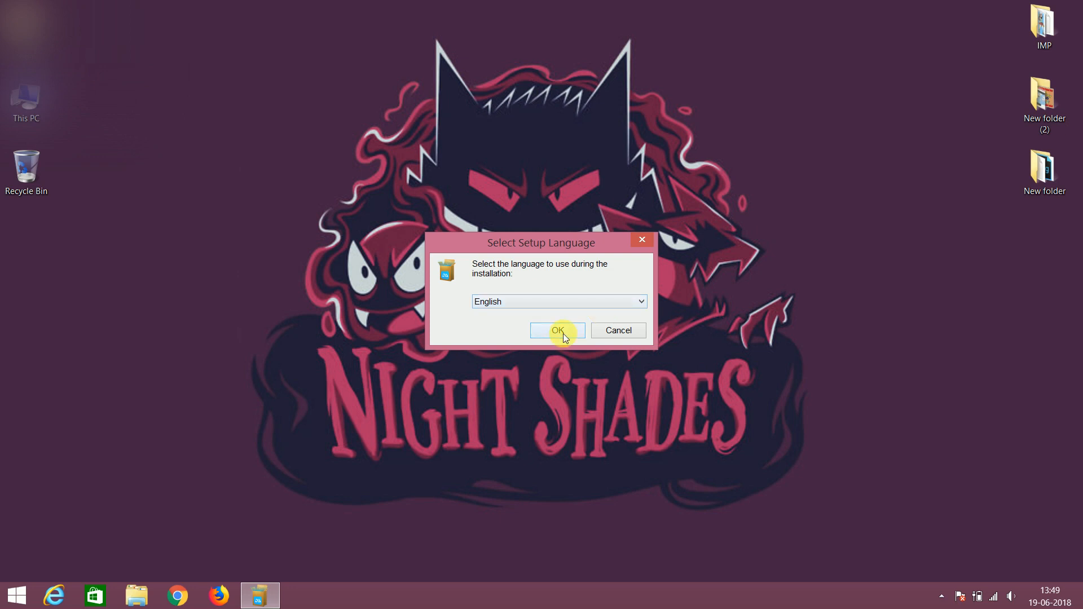
Confirm English, accept the licence agreement and keep the default install folder.
click(556, 330)
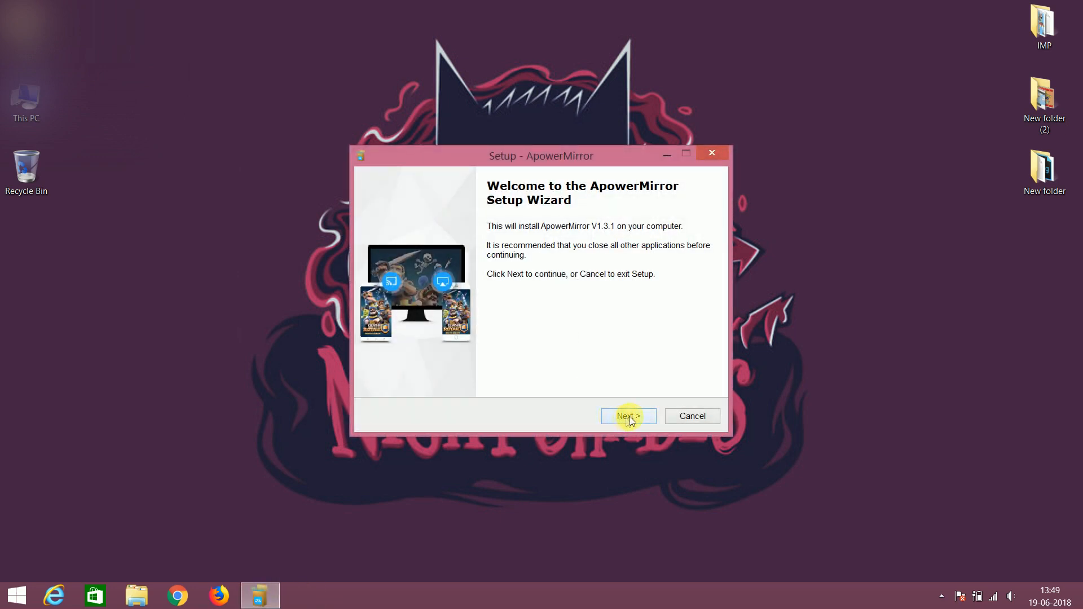
click(627, 416)
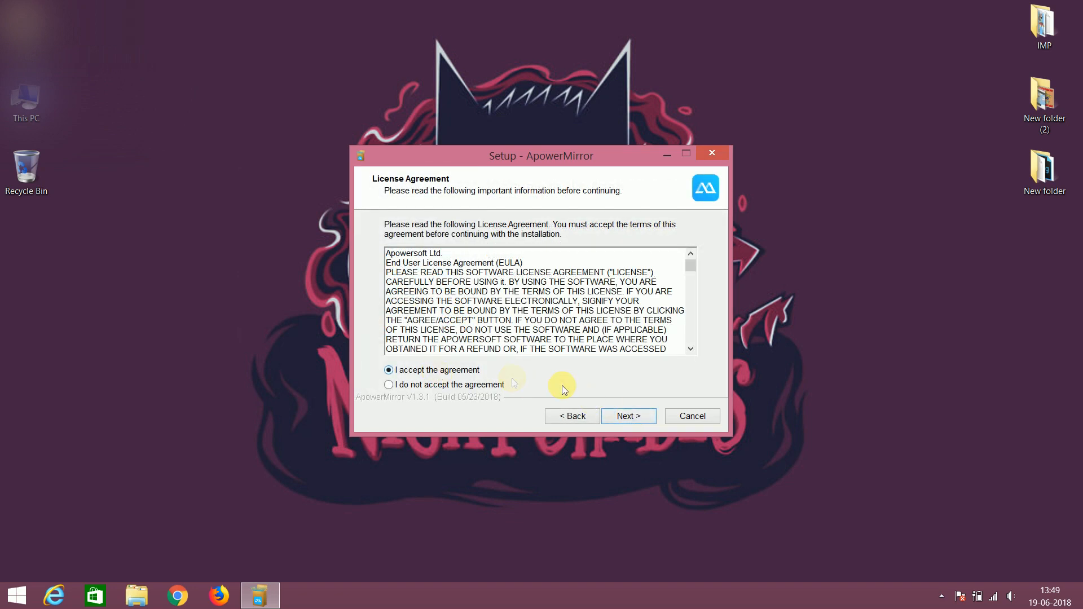
click(627, 416)
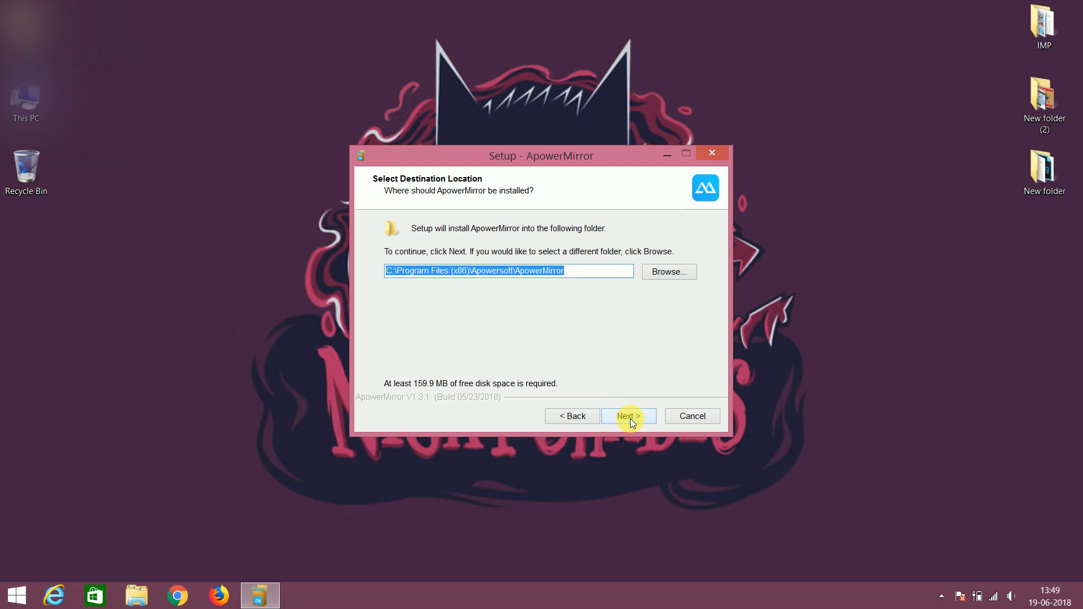
click(627, 416)
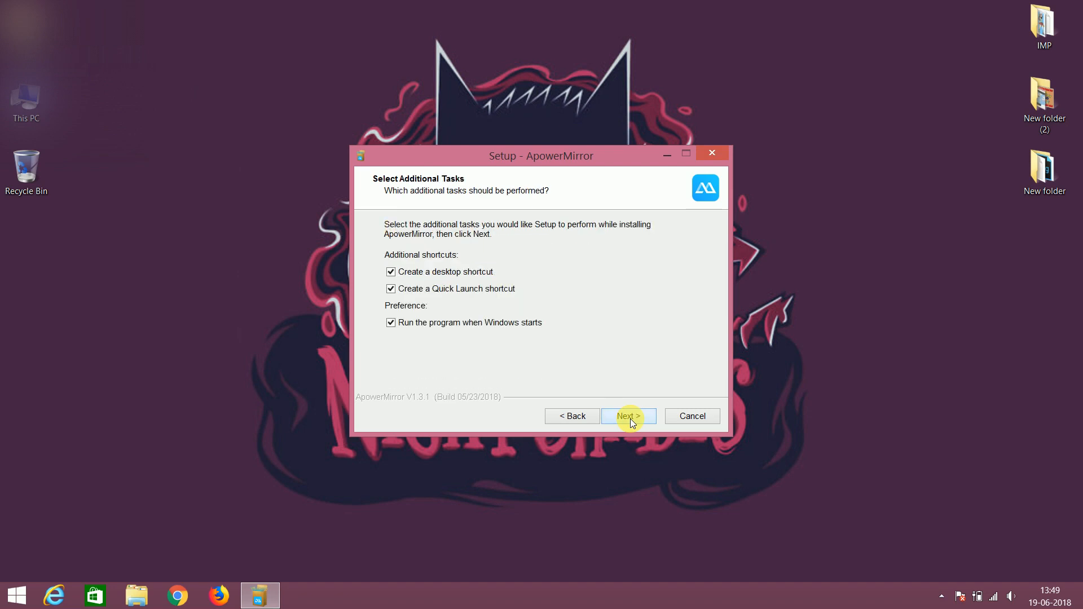
mouse_move(390, 326)
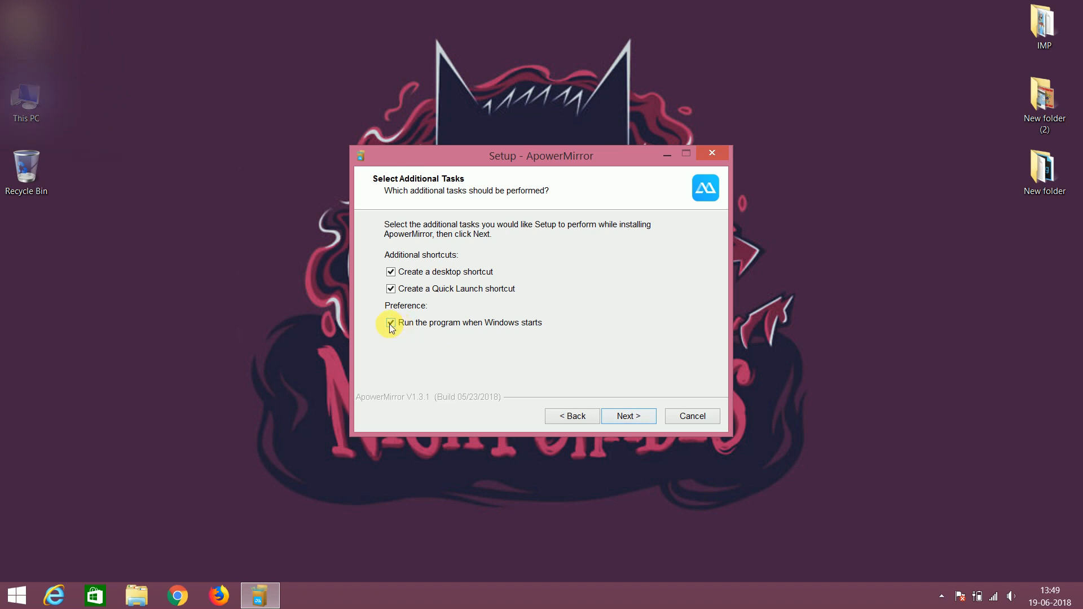
Untick 'Run the program when Windows starts' and continue to the ready-to-install summary.
click(391, 323)
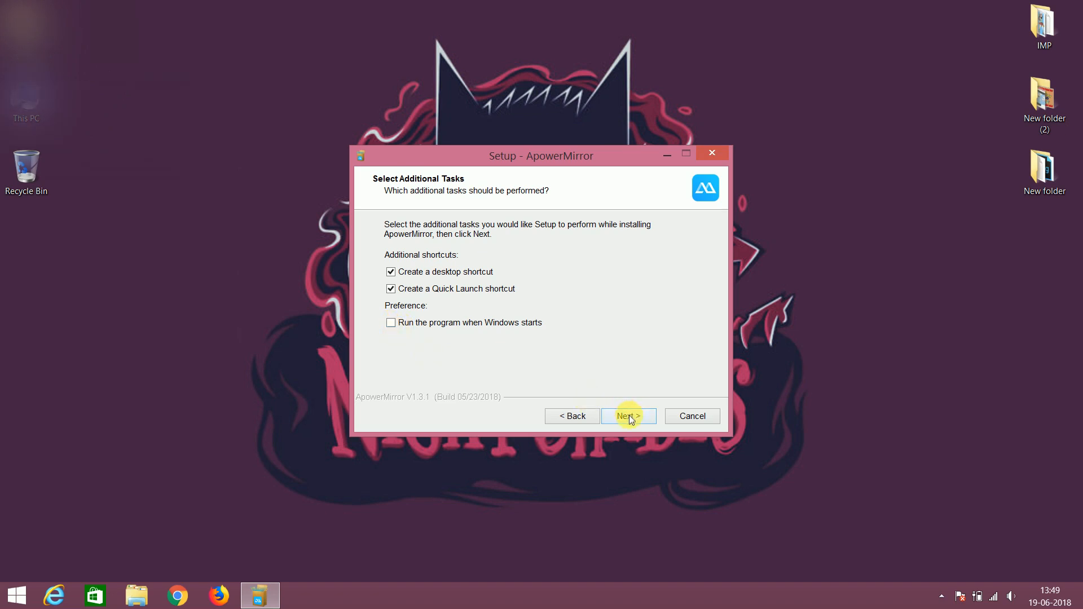
click(629, 416)
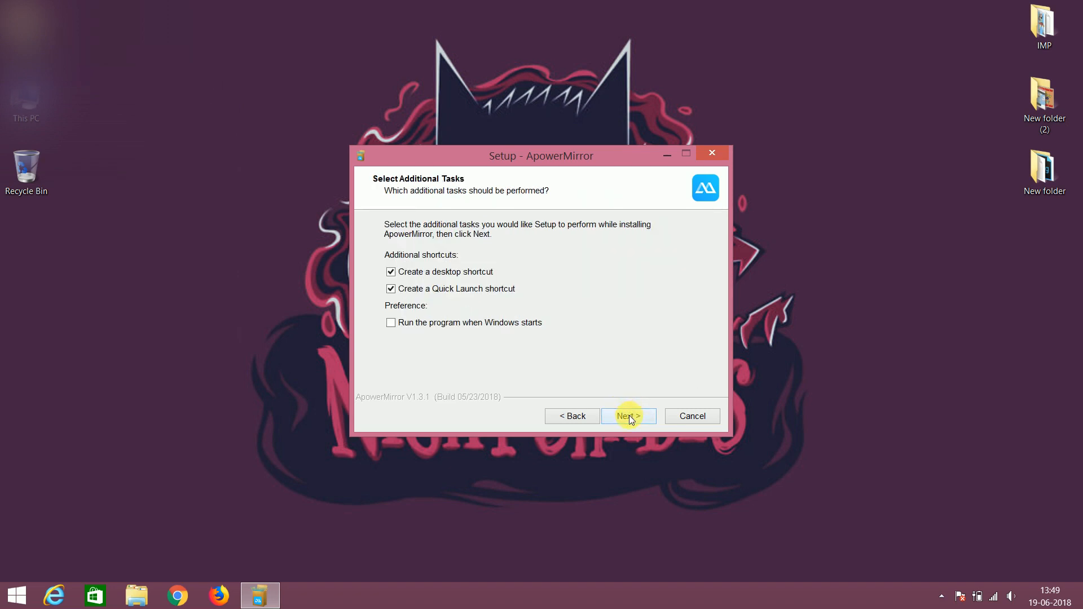
click(627, 416)
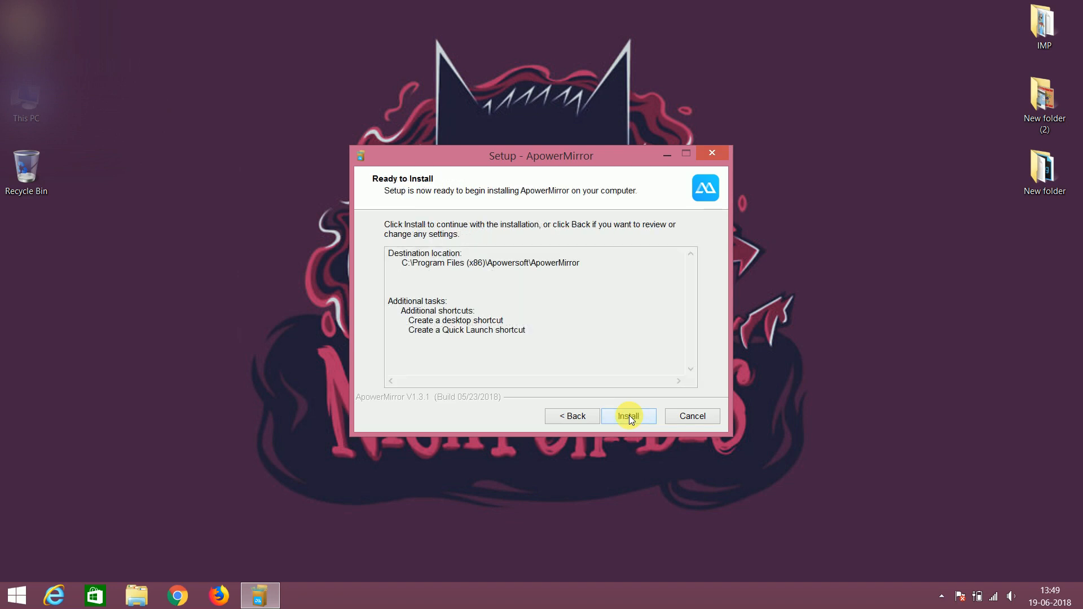
Install ApowerMirror, then finish the wizard with Launch ApowerMirror ticked.
click(628, 417)
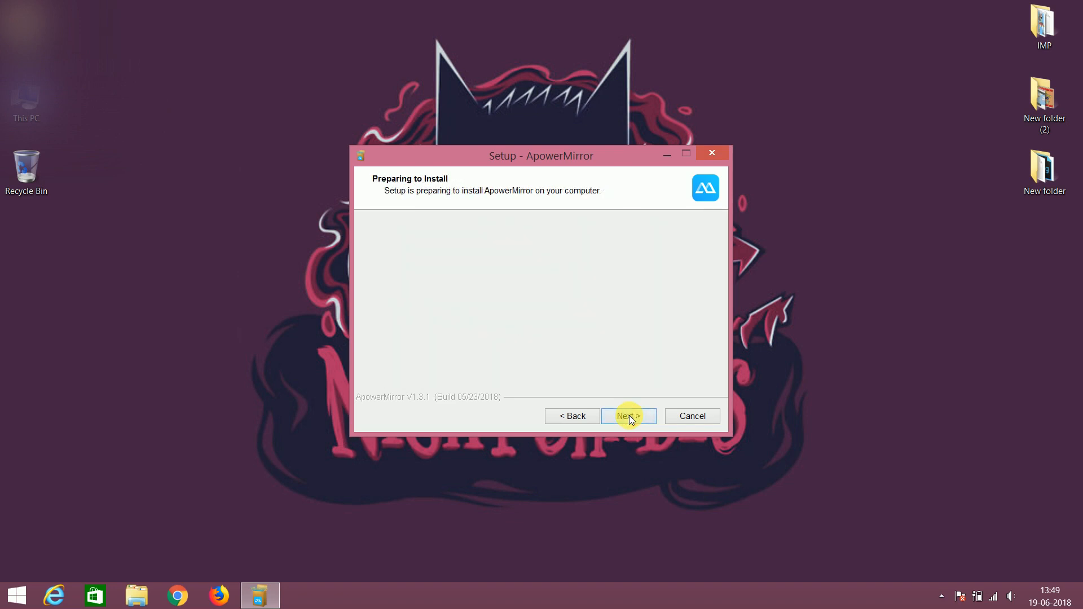
click(627, 416)
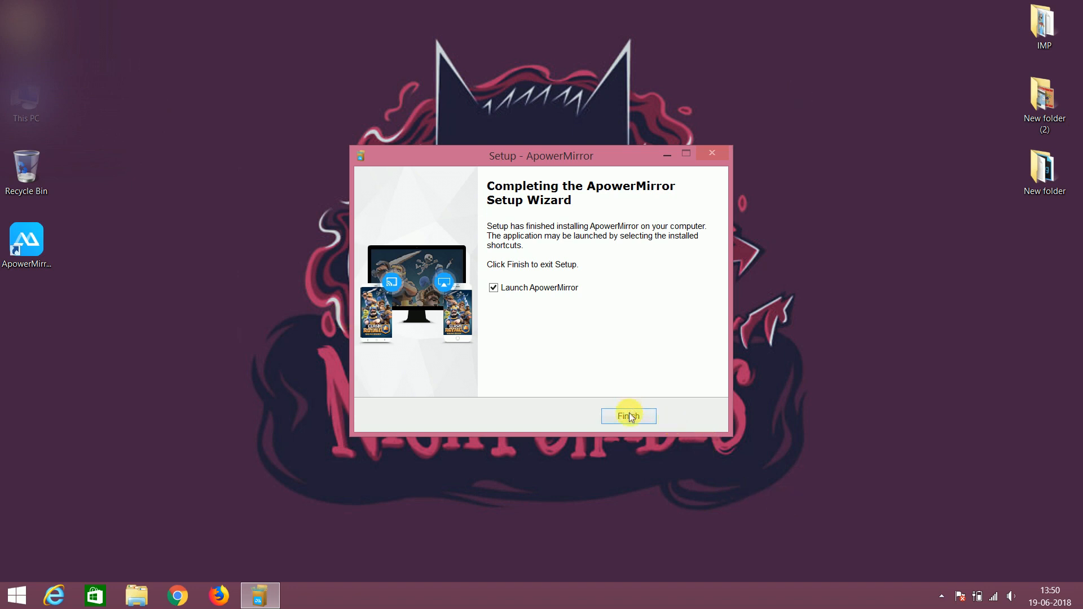
click(628, 416)
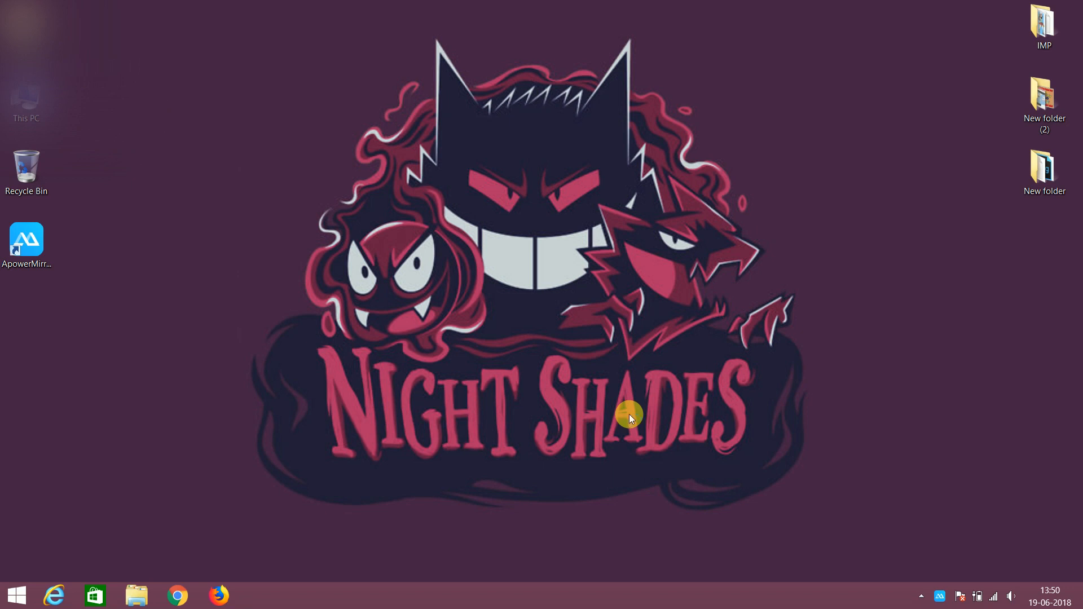
Launch ApowerMirror from the desktop, choose USB Connection and confirm USB debugging is enabled.
double_click(26, 241)
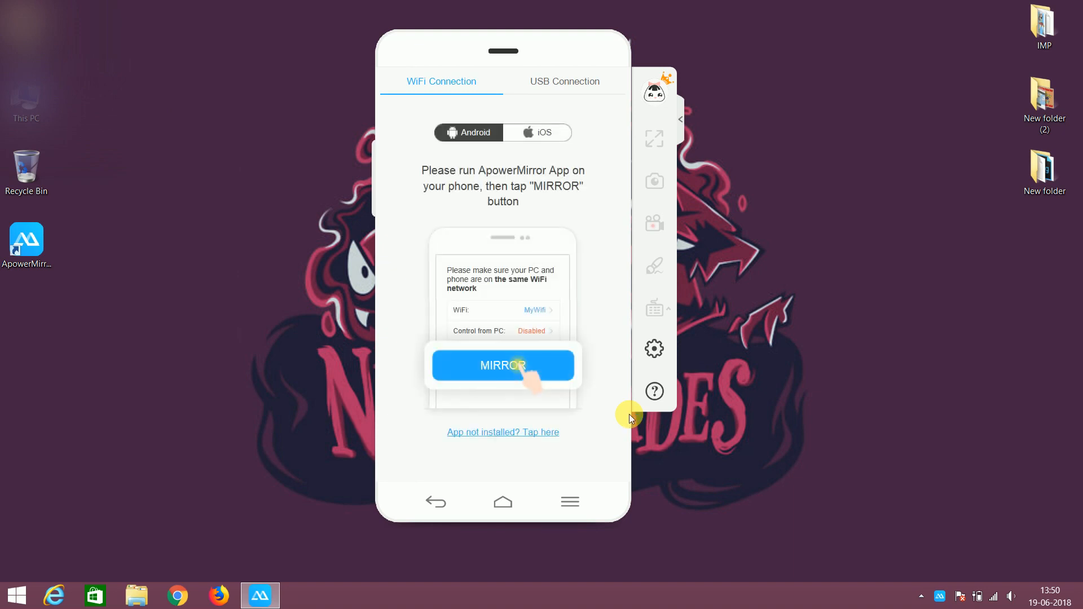
click(564, 82)
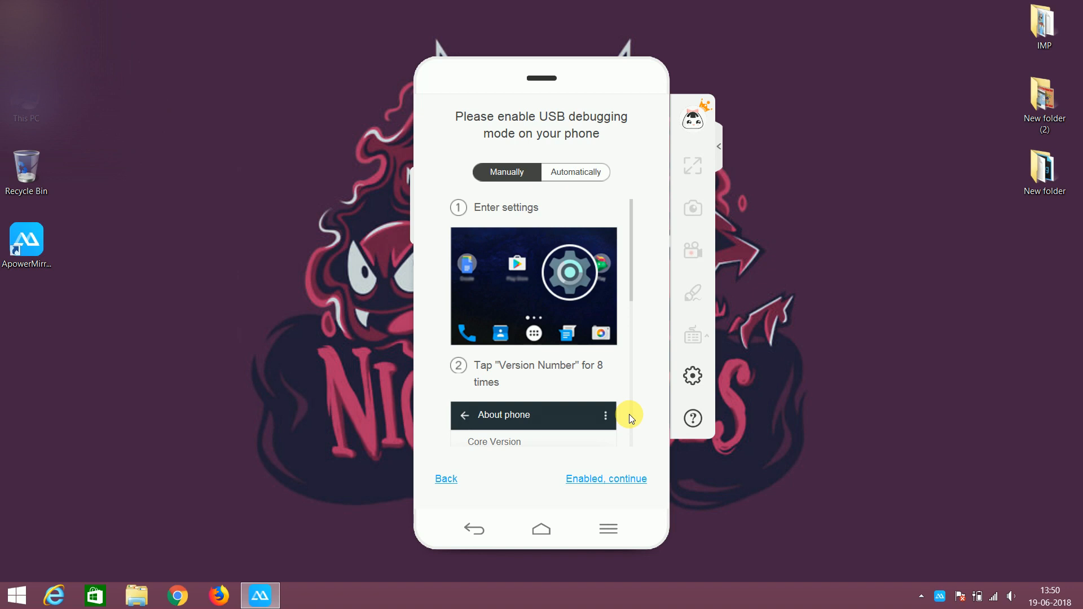
click(606, 478)
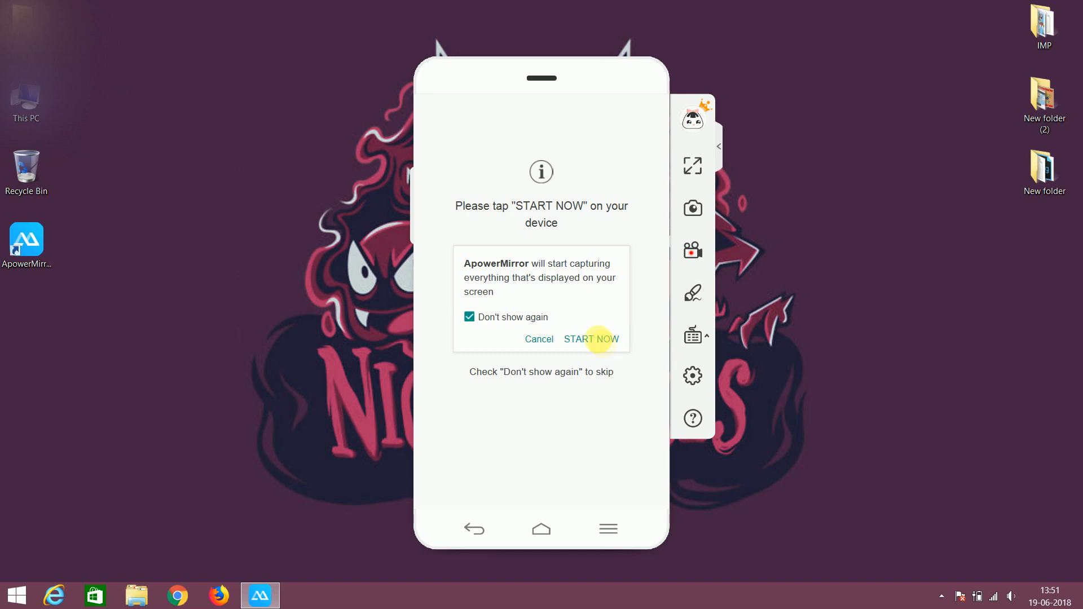
Confirm START NOW so the Android home screen with its app icons mirrors live.
click(590, 340)
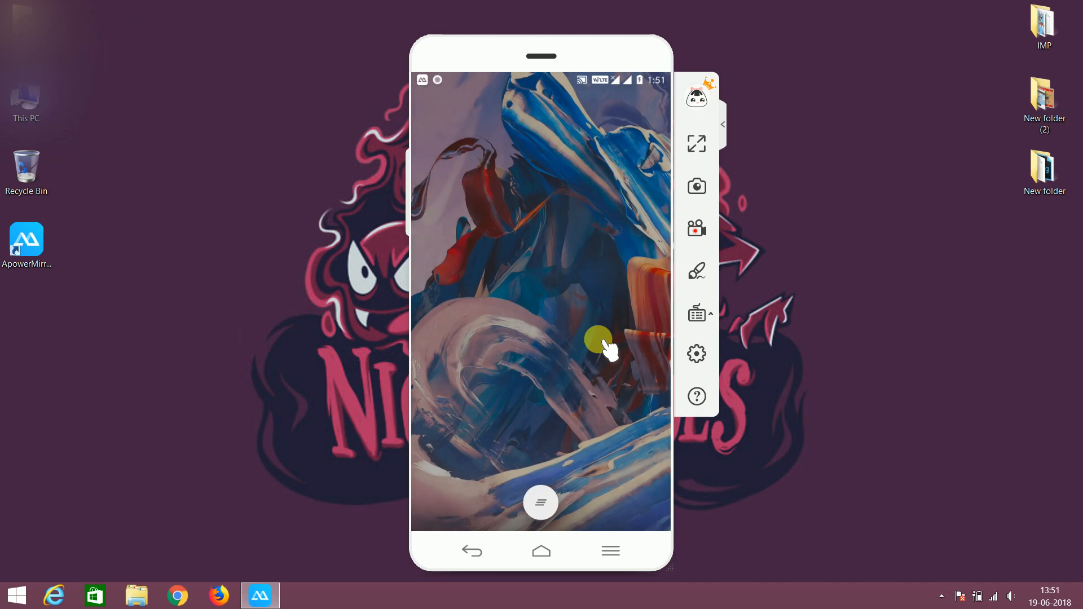
click(540, 550)
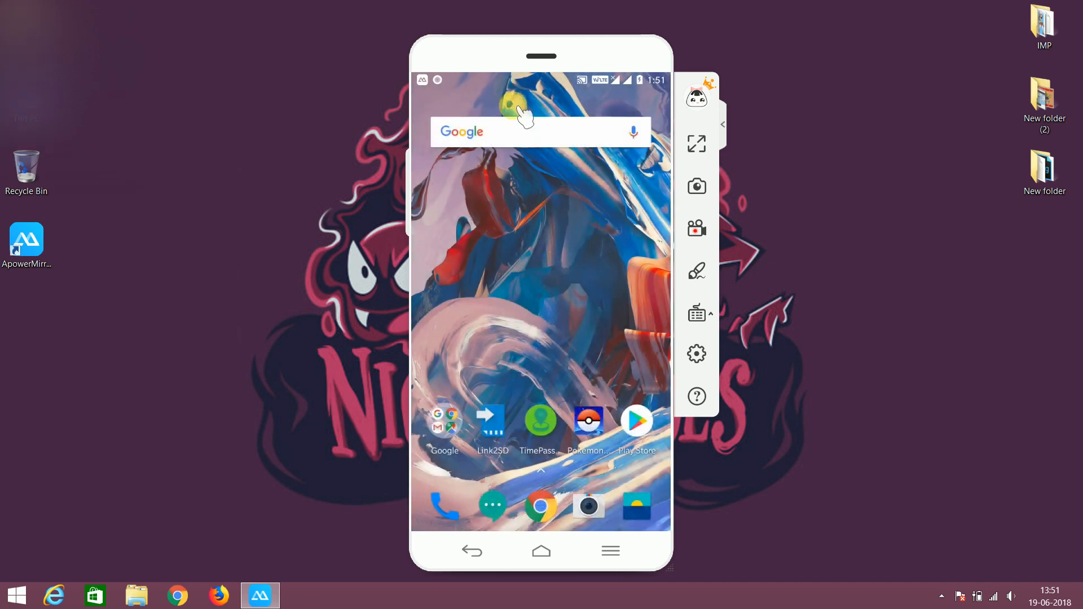